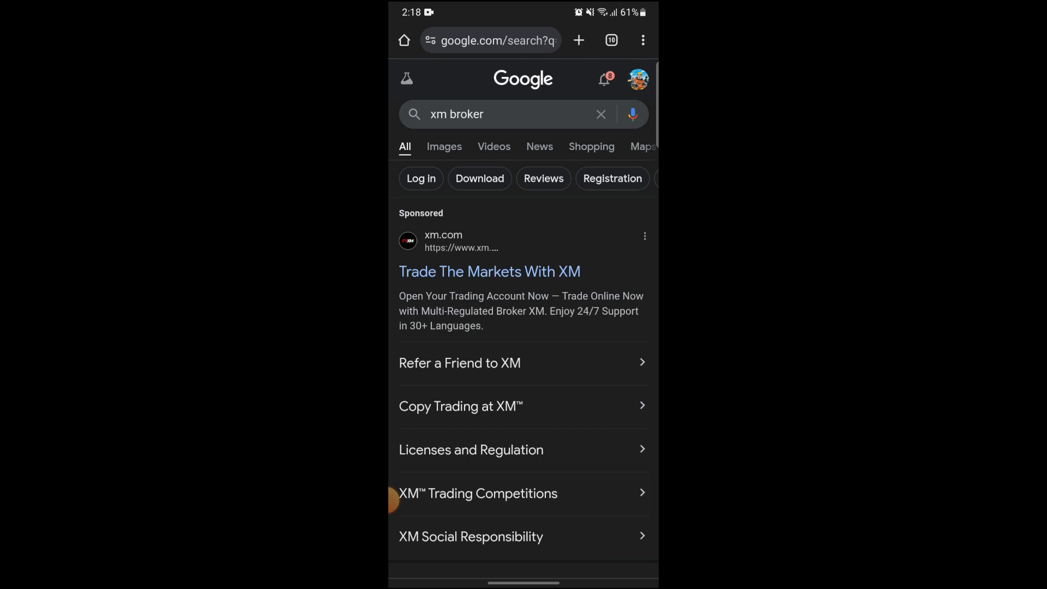
- Load XM's landing page from the sponsored result and start 'OPEN AN ACCOUNT' registration
{"action": "left_click", "coordinate": [490, 271]}
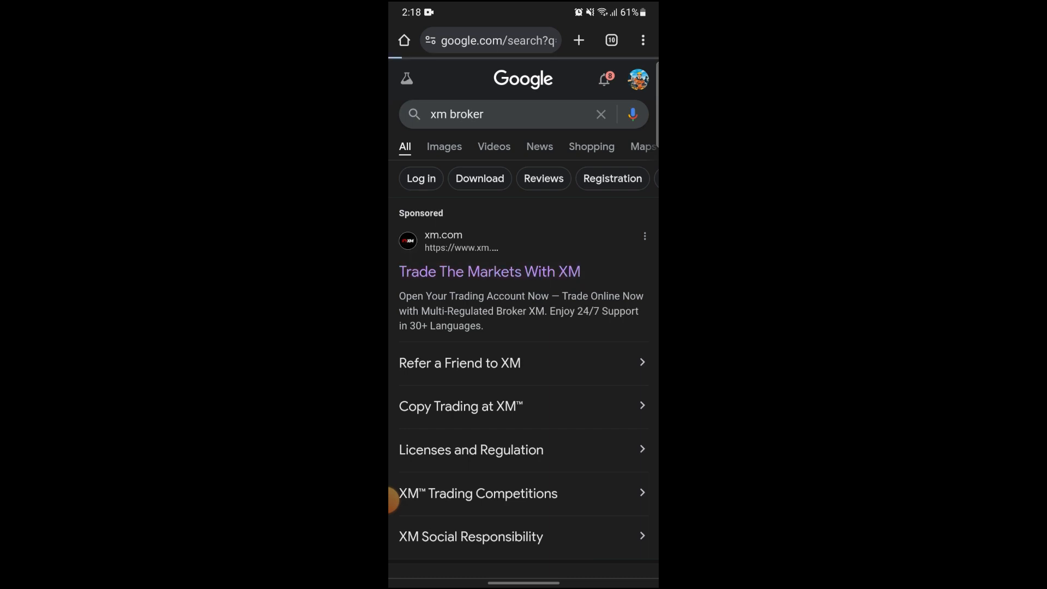
{"action": "left_click", "coordinate": [489, 271]}
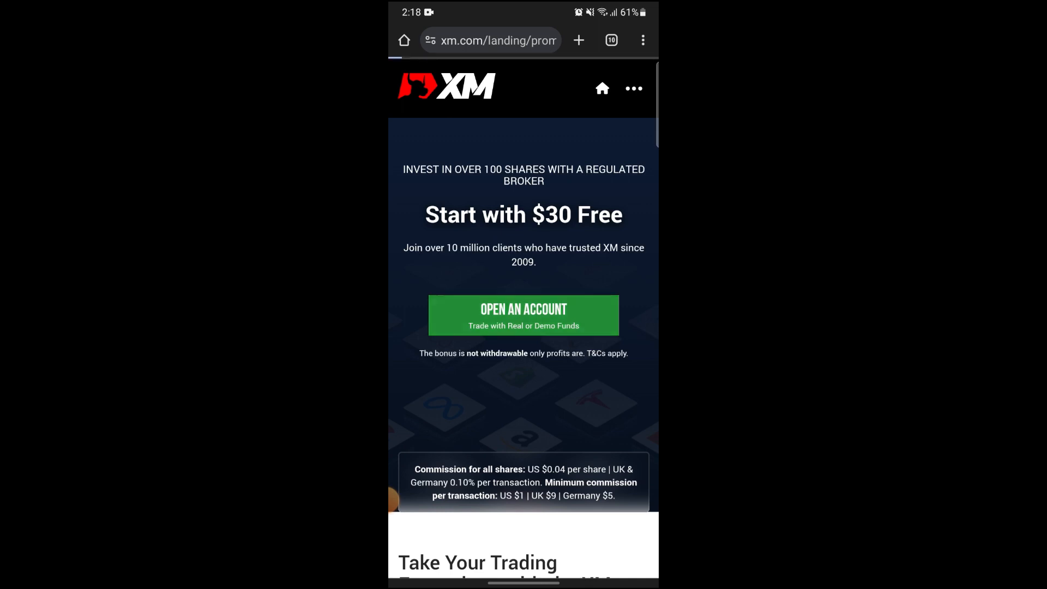
{"action": "left_click", "coordinate": [524, 315]}
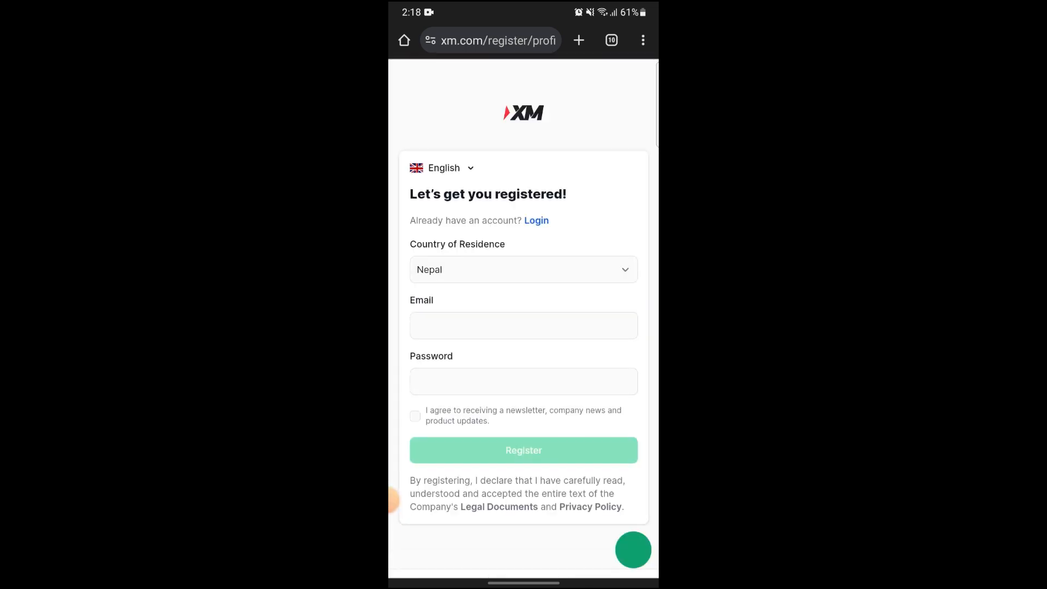